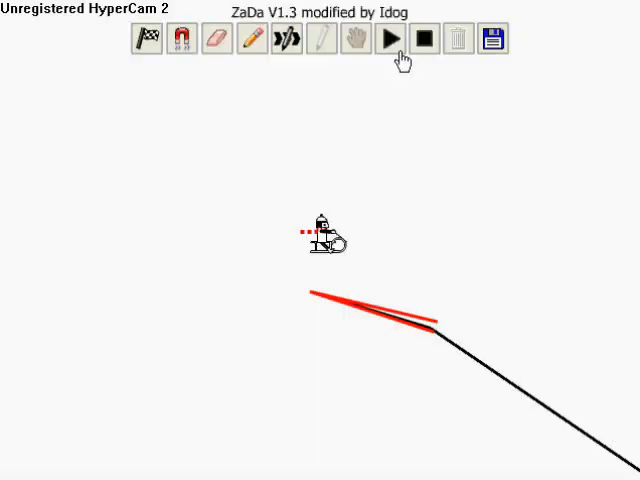
Step: Start playback so the sled rider slides down the black track and launches off the rising slope
left_click(390, 38)
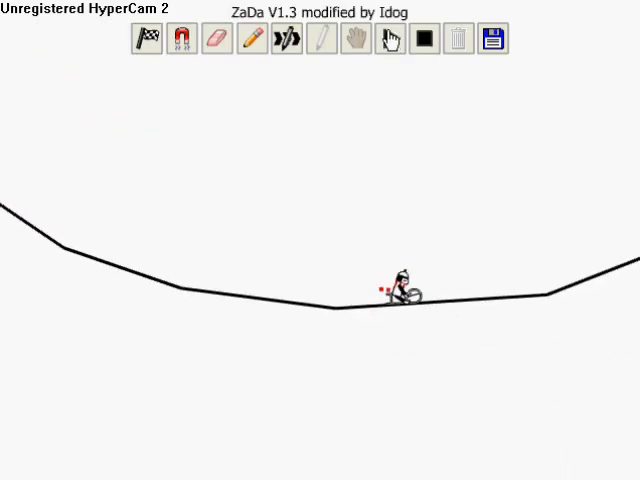
left_click(388, 40)
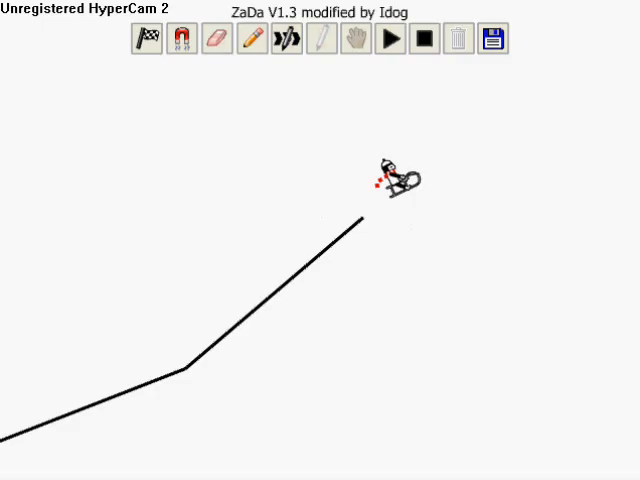